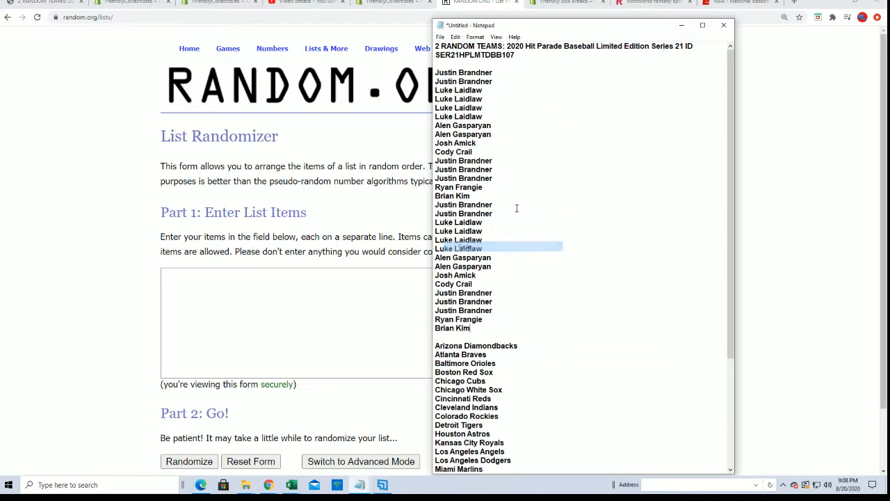
Select the 30 owner names in Notepad and copy them.
drag(459, 223, 459, 328)
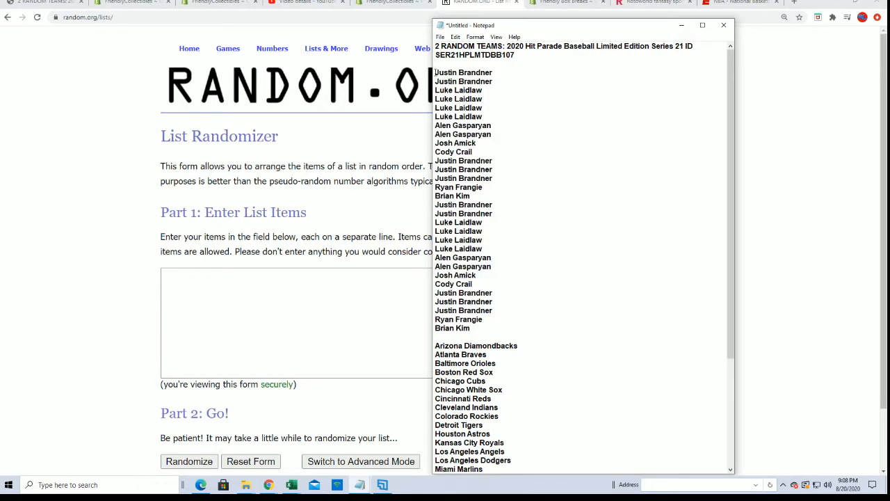
right_click(459, 321)
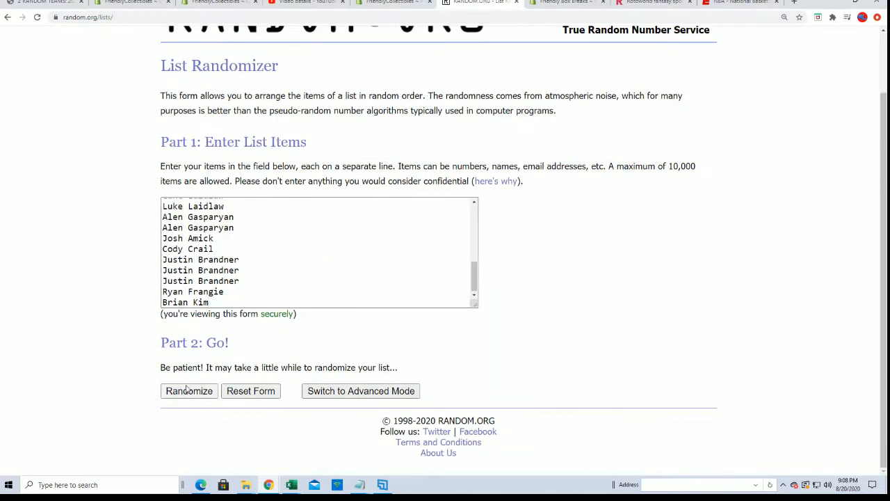
Randomize the 30 owner names repeatedly on RANDOM.ORG and select the final order.
click(189, 389)
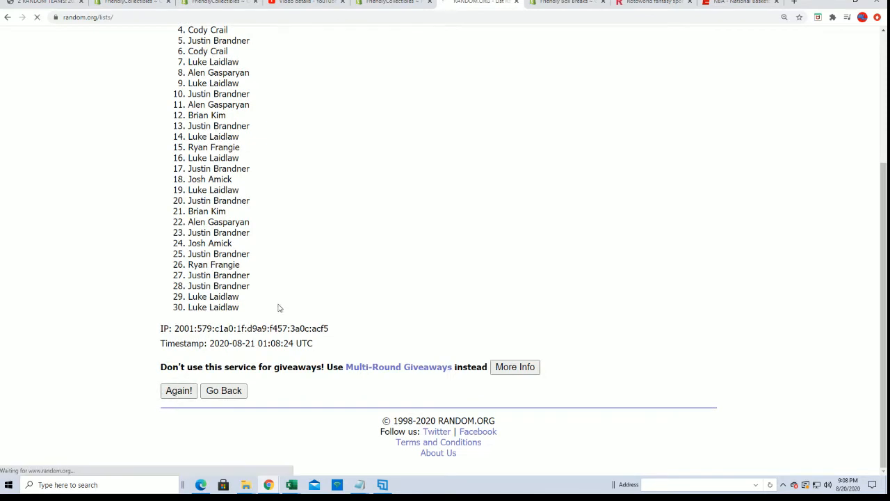
click(178, 389)
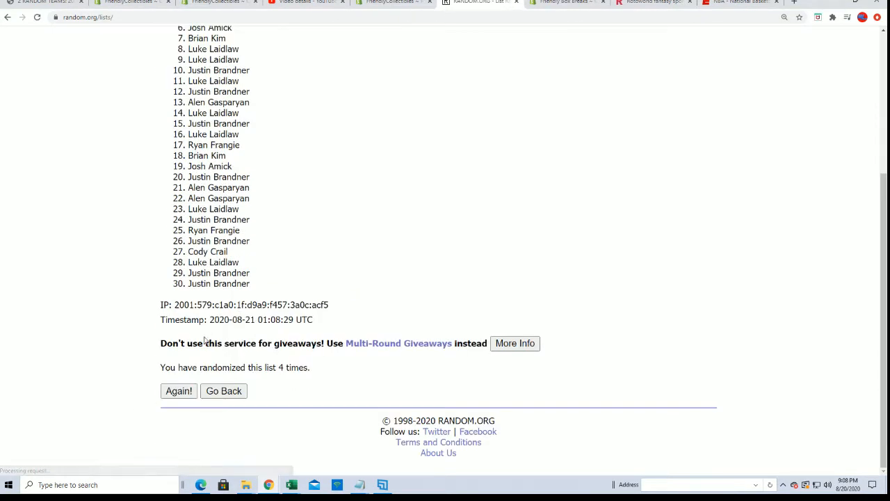
click(178, 389)
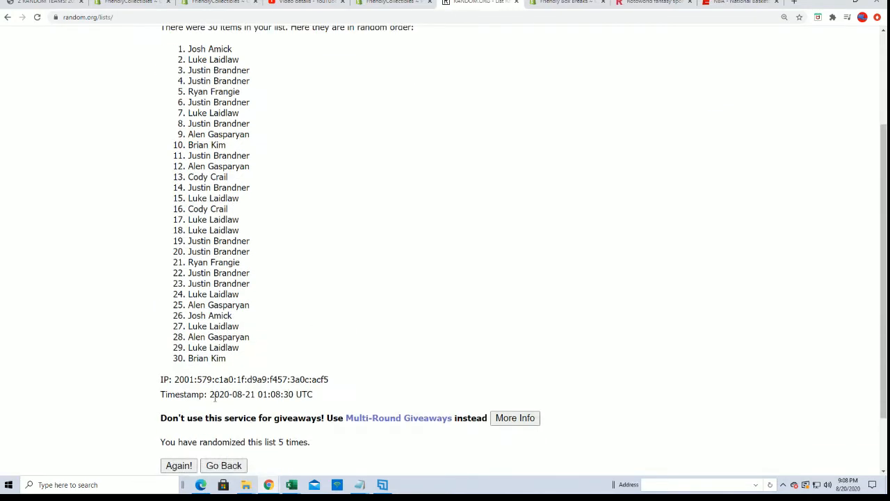
click(178, 465)
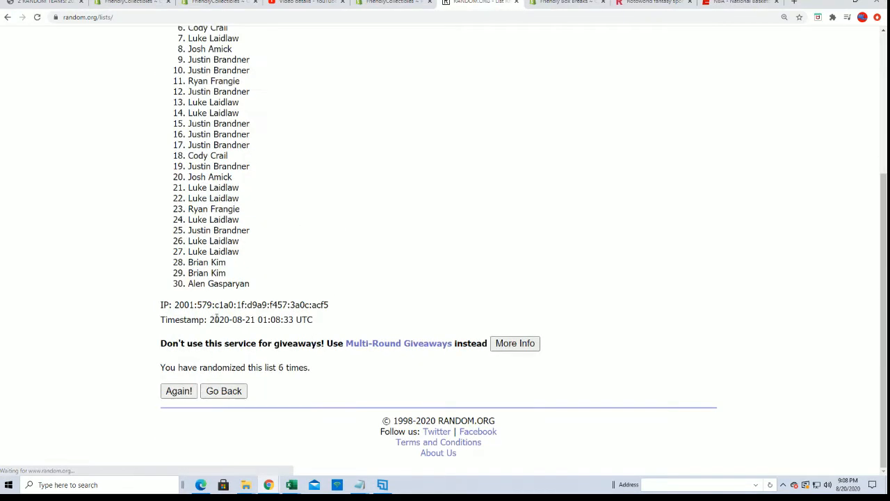
click(178, 389)
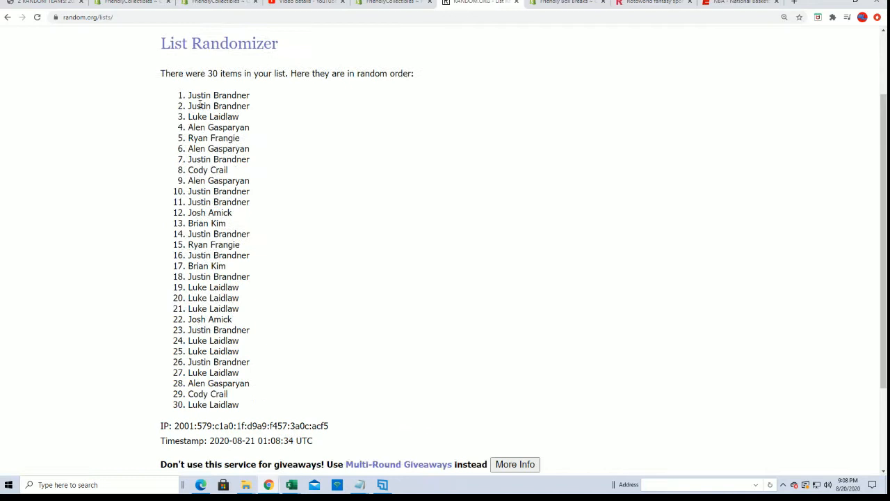
drag(188, 94, 239, 403)
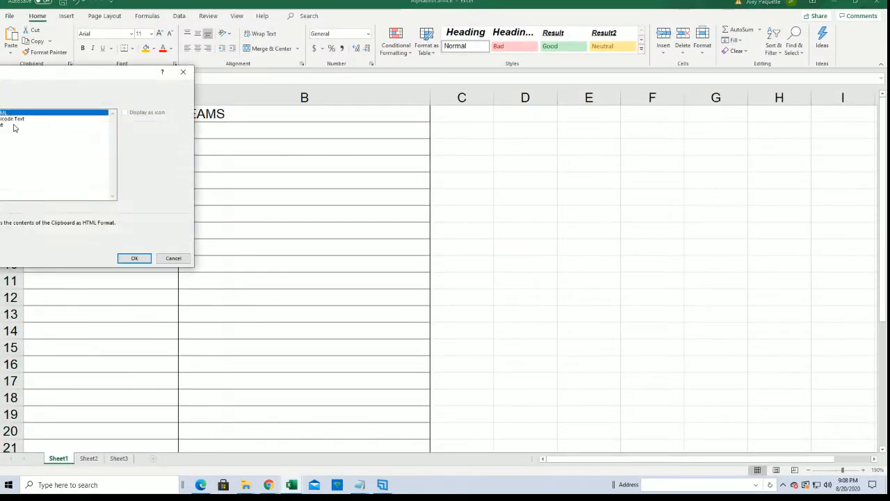
Paste the shuffled owner names into the OWNERS column as Unicode text.
click(134, 257)
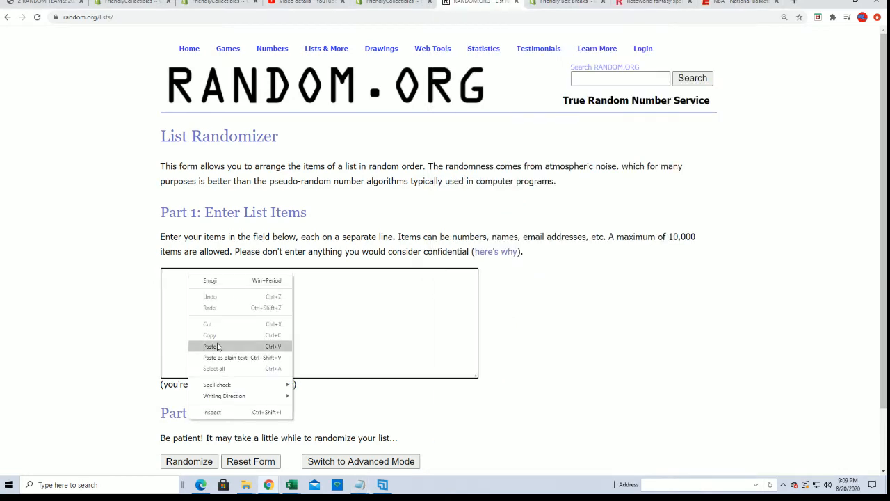
Paste the 30 team names into the List Randomizer, shuffle them repeatedly, and copy the result.
click(210, 345)
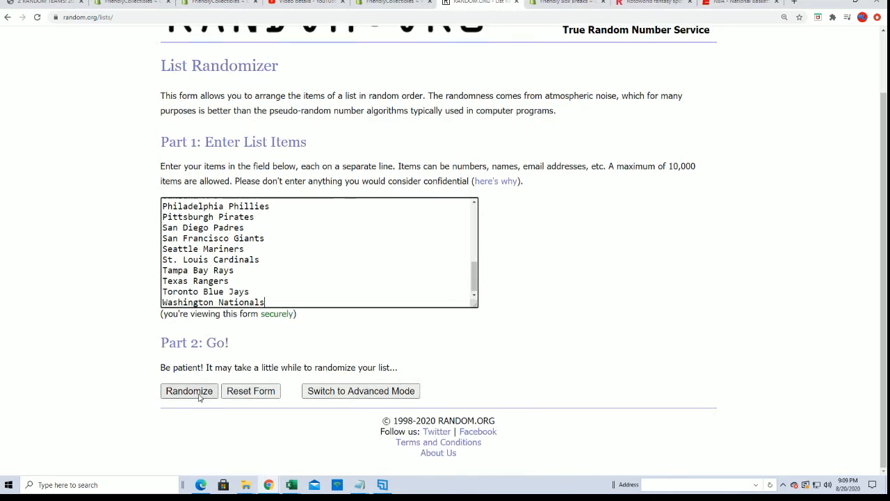
click(189, 390)
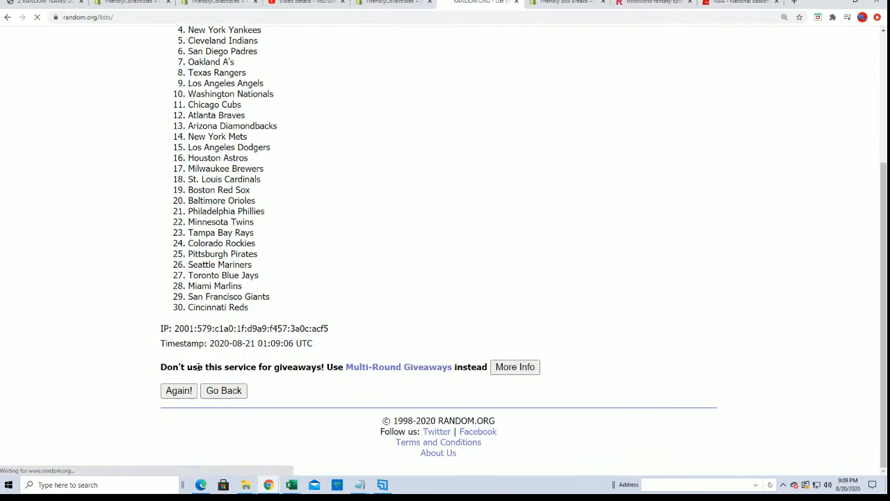
click(178, 389)
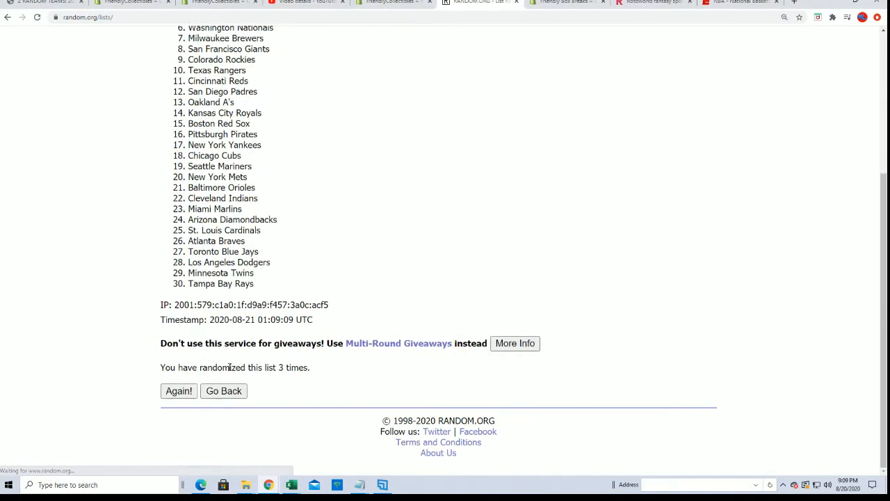
click(178, 389)
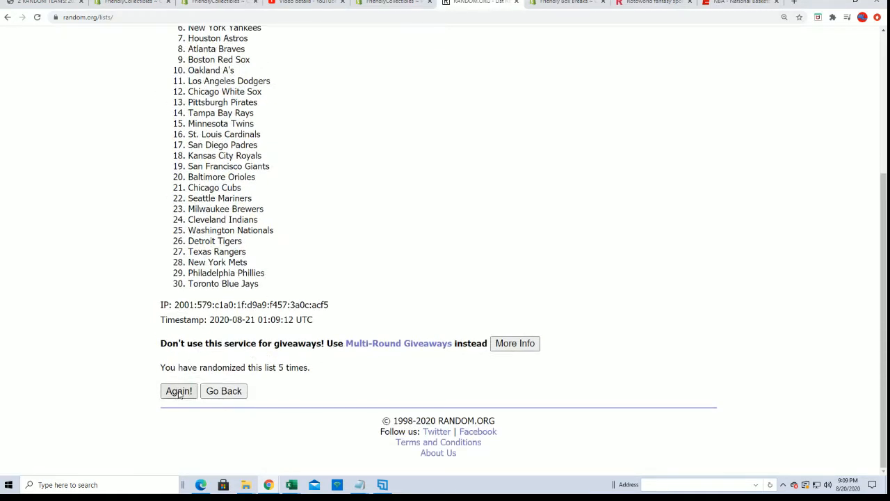
click(178, 389)
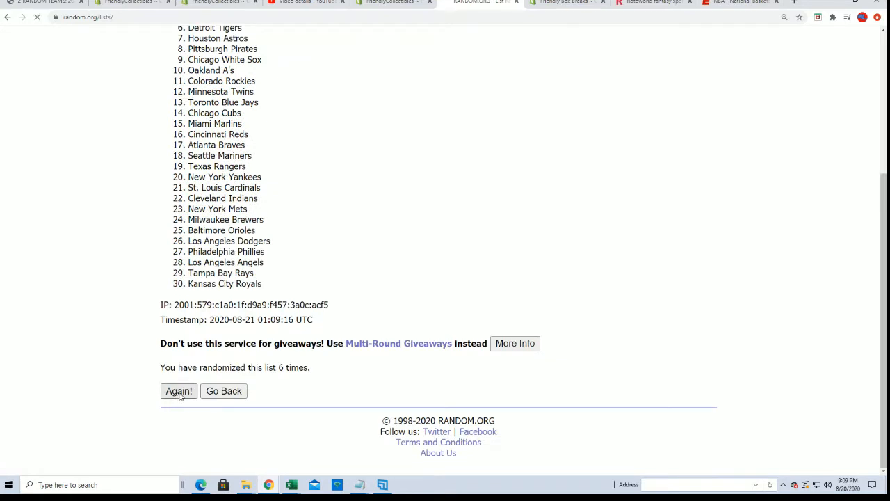
click(178, 390)
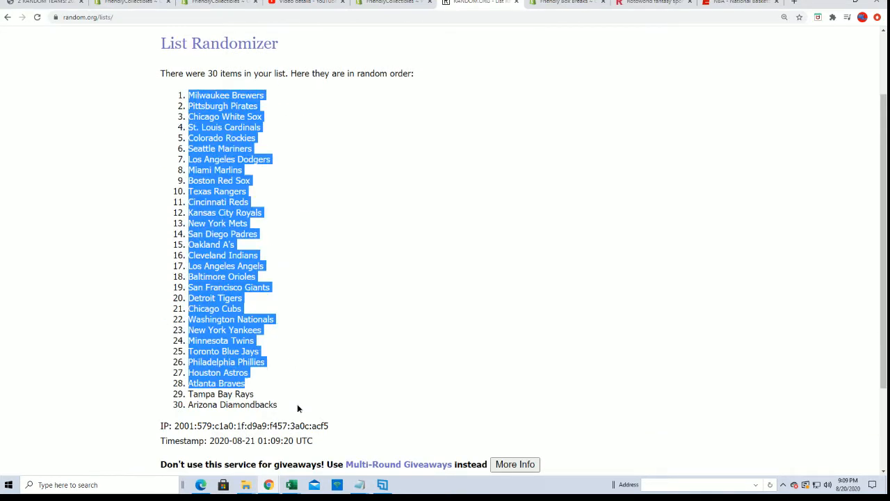
right_click(298, 408)
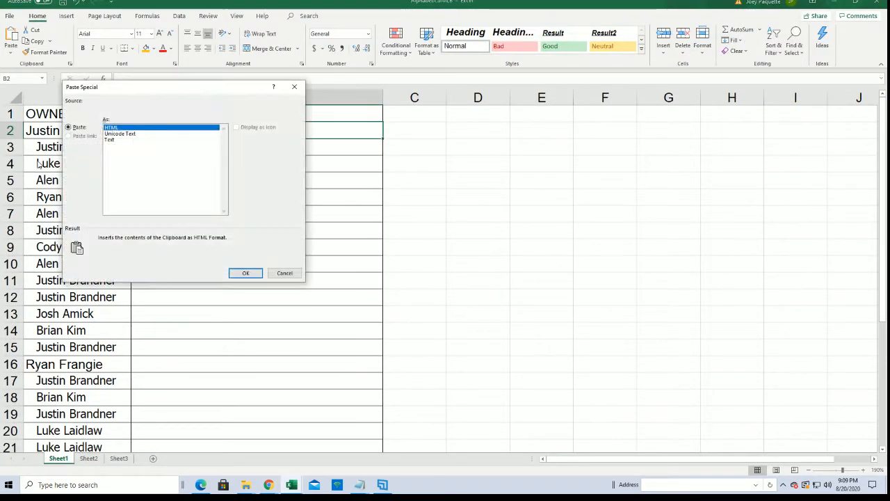
Paste the shuffled teams as text into the TEAMS column and check owner cells A13 and A10.
click(245, 273)
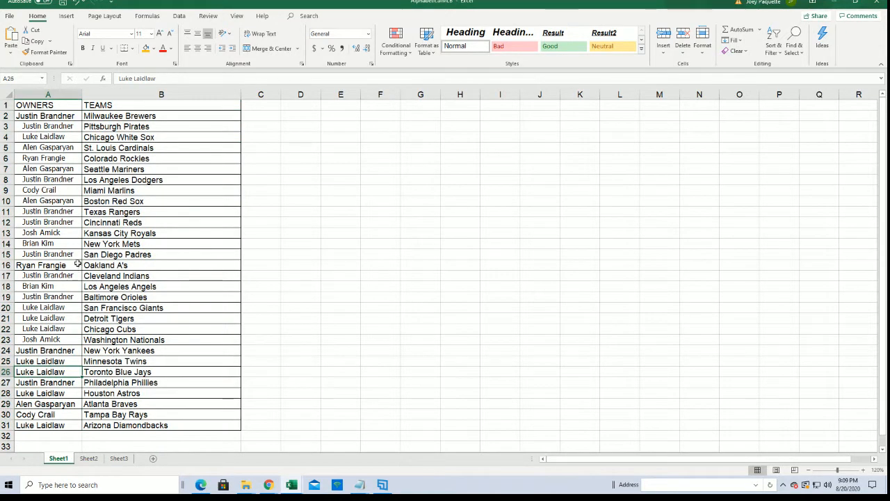
click(47, 233)
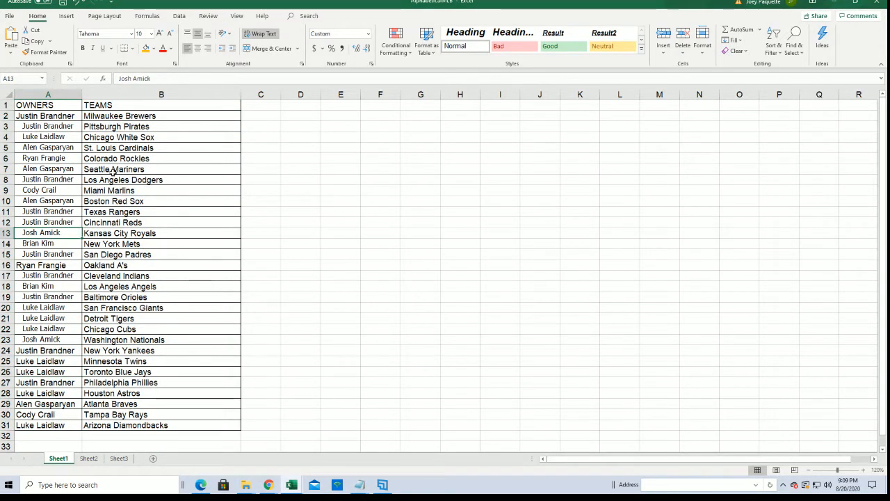
click(47, 200)
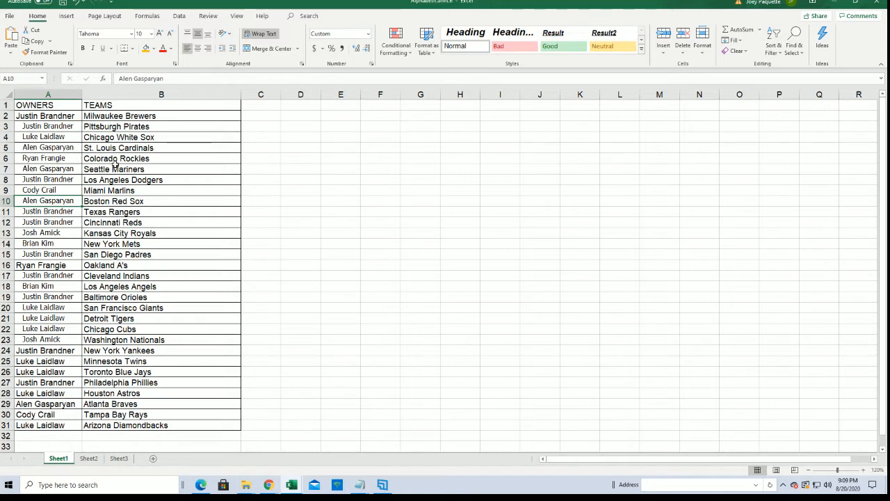
click(48, 136)
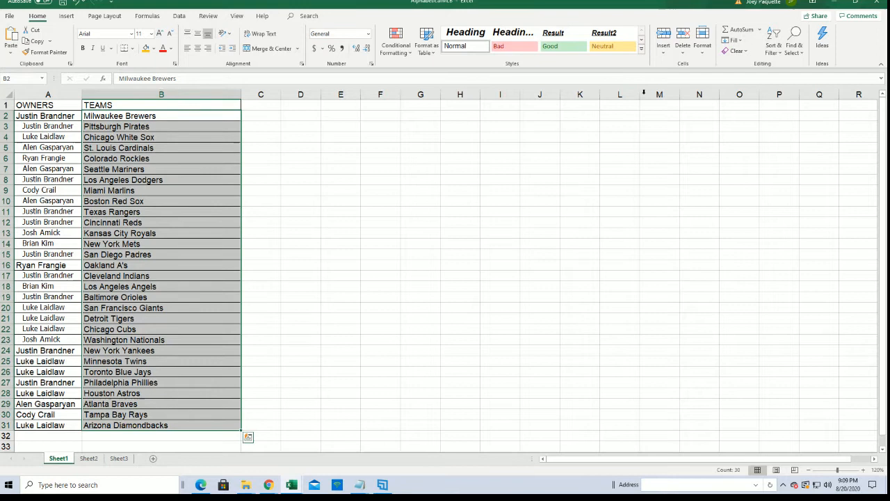
Begin sorting the team column, bringing up the Sort Warning.
click(774, 39)
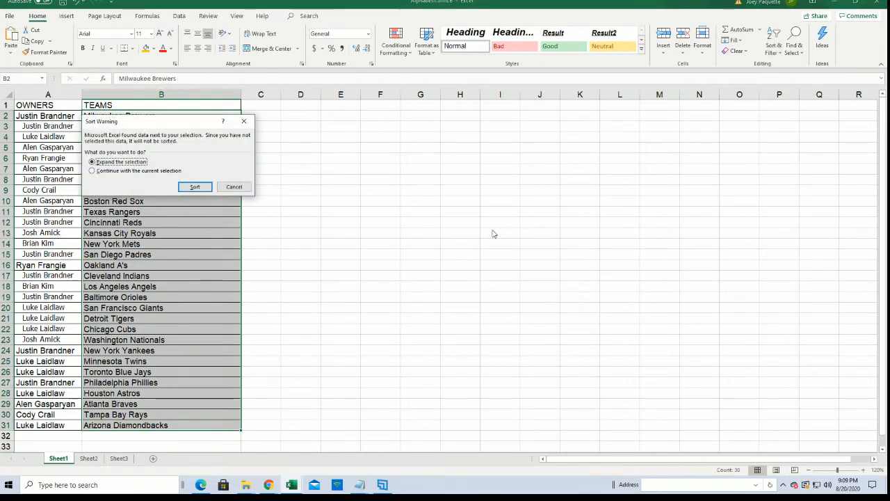